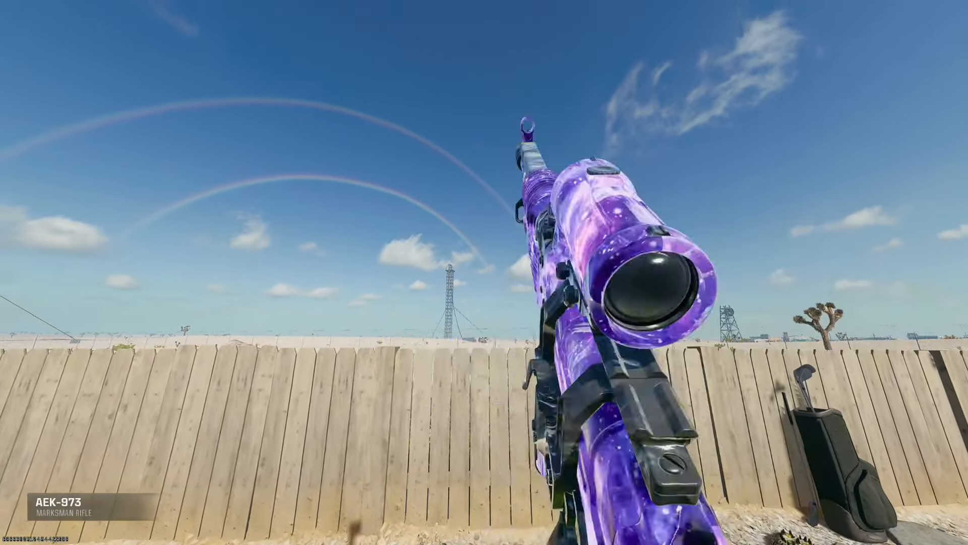
Edit the 300 HP WZ Current notes while the Calculator result 894 sits beside them.
key(r)
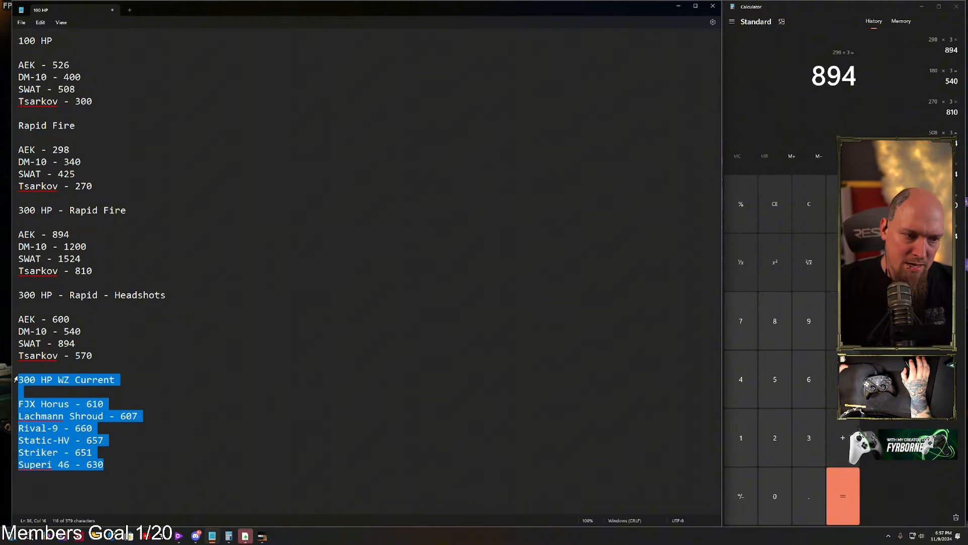
key(Delete)
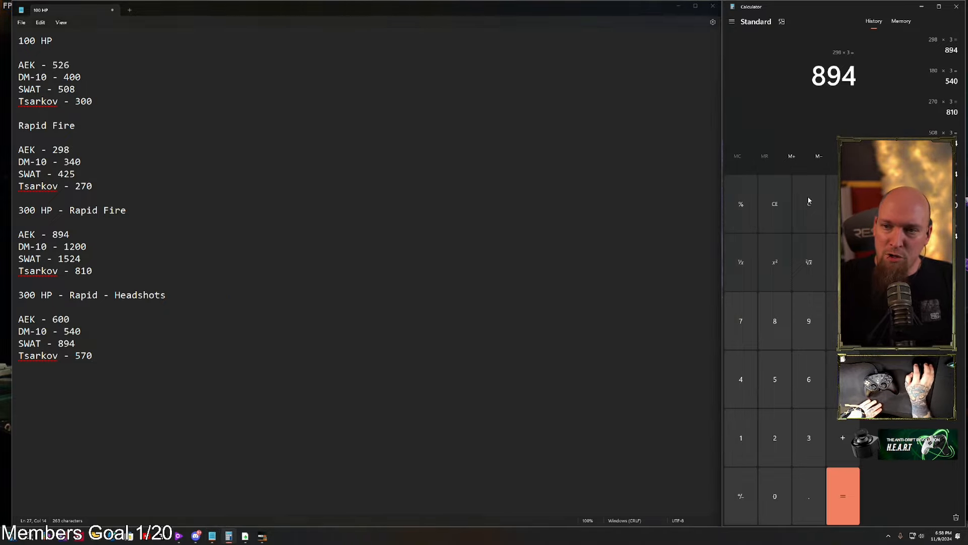
Compute 600 × 0.3 = 180, then 180 − 600 = −420, and clear the display to 0.
click(808, 378)
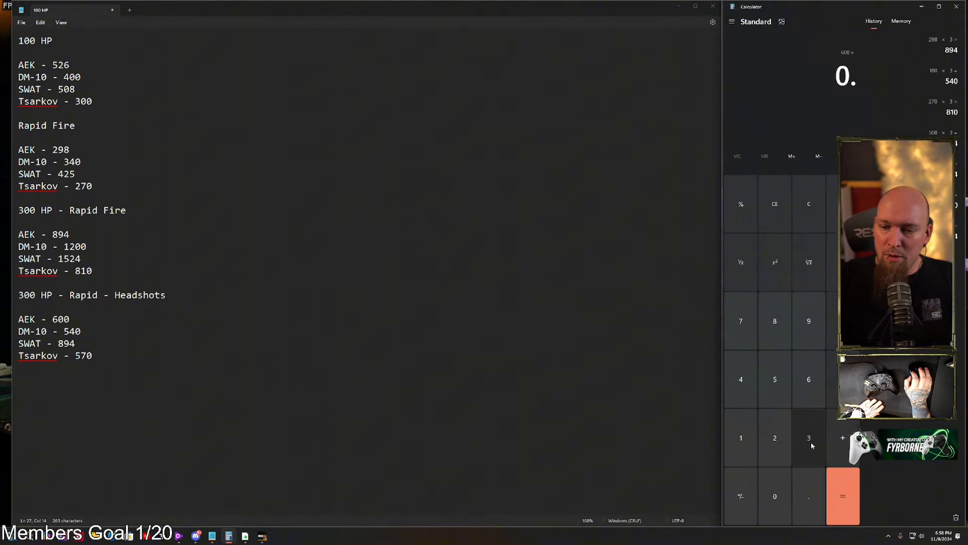
click(842, 496)
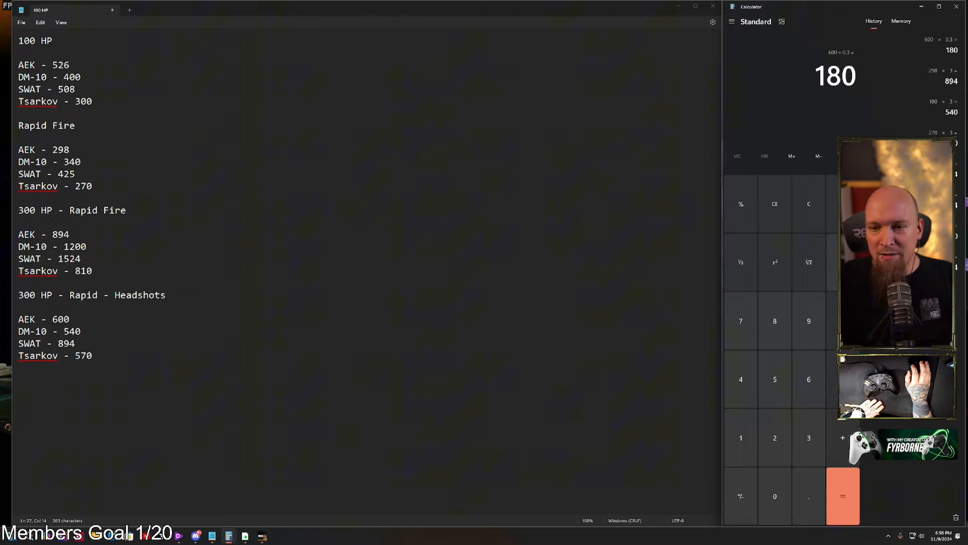
click(842, 496)
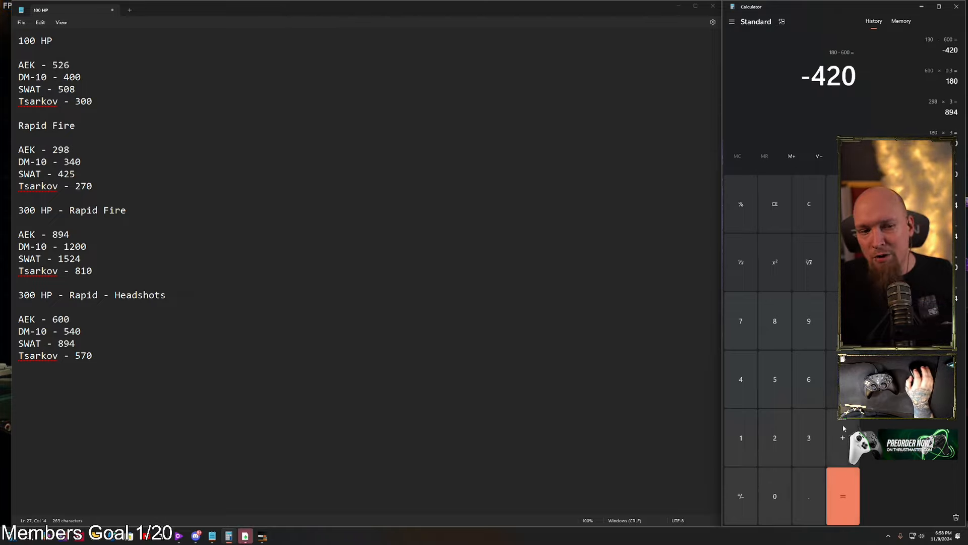
click(807, 204)
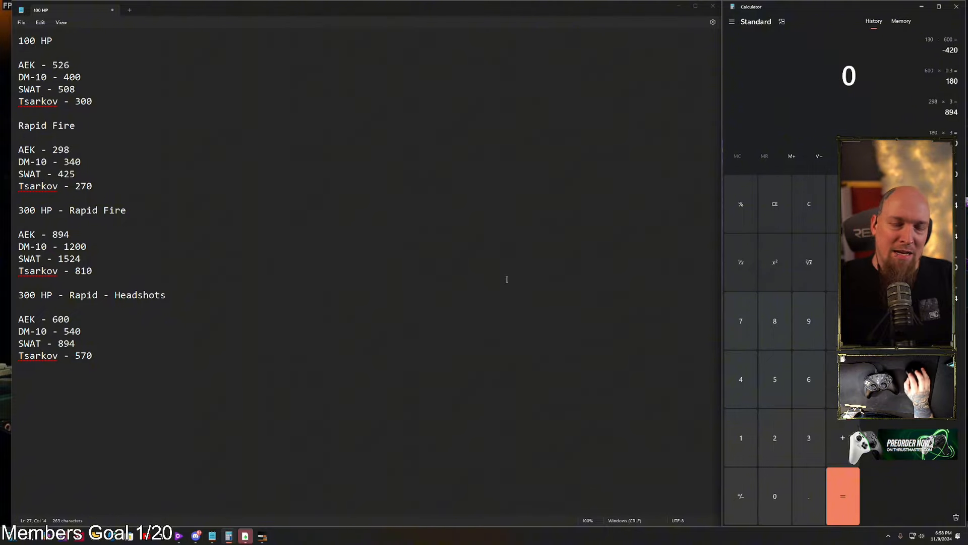